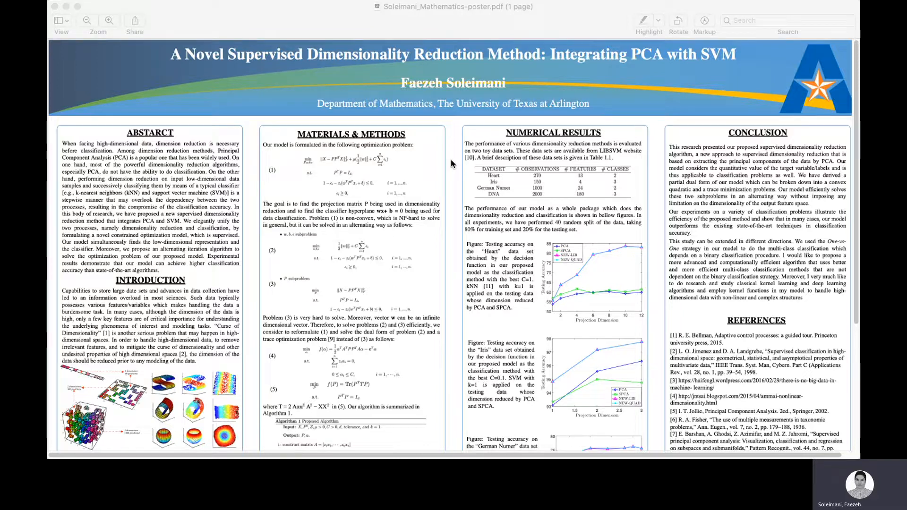
pyautogui.moveTo(428, 181)
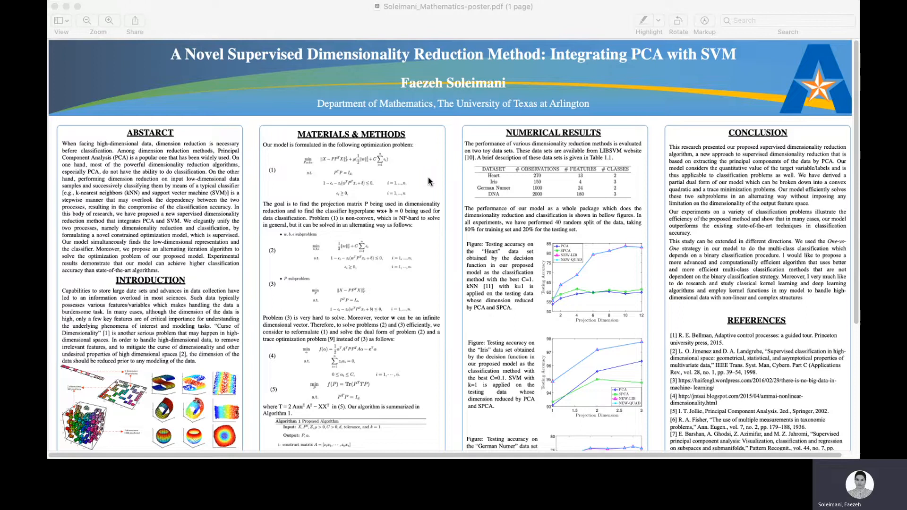
pyautogui.scroll(-3)
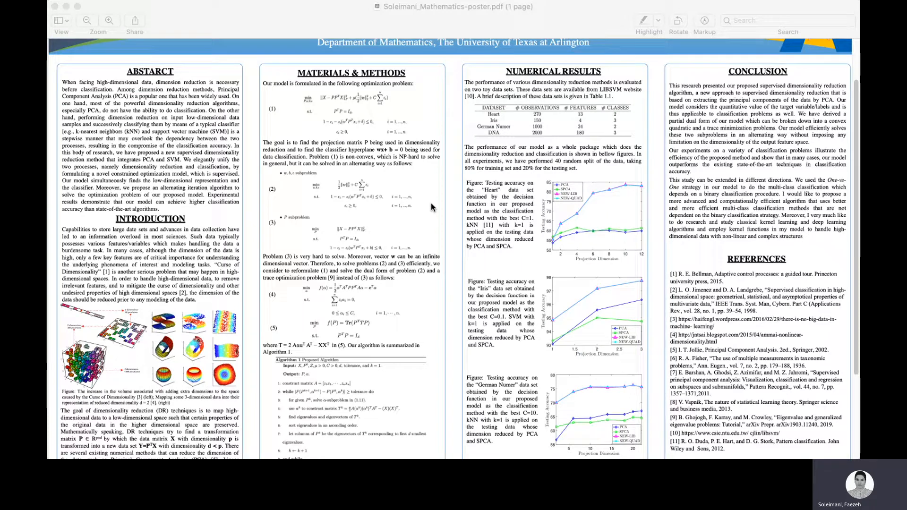
pyautogui.scroll(-3)
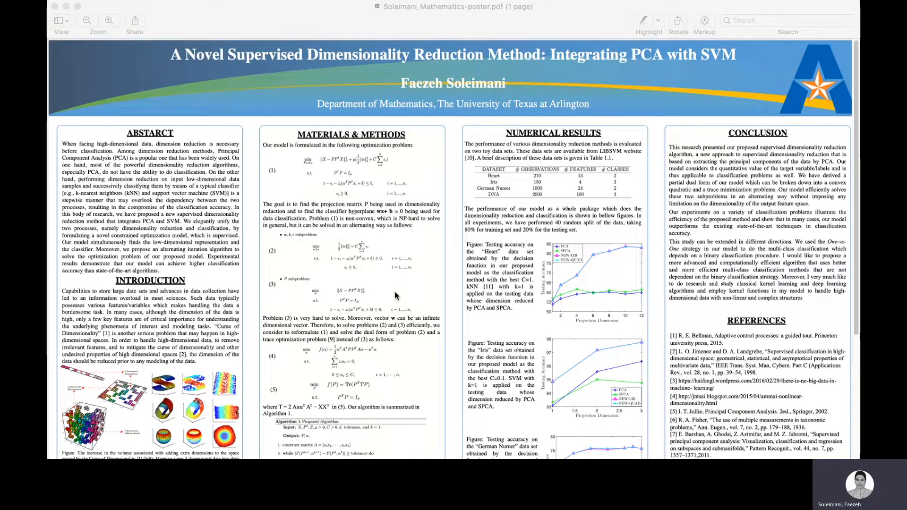
pyautogui.moveTo(396, 295)
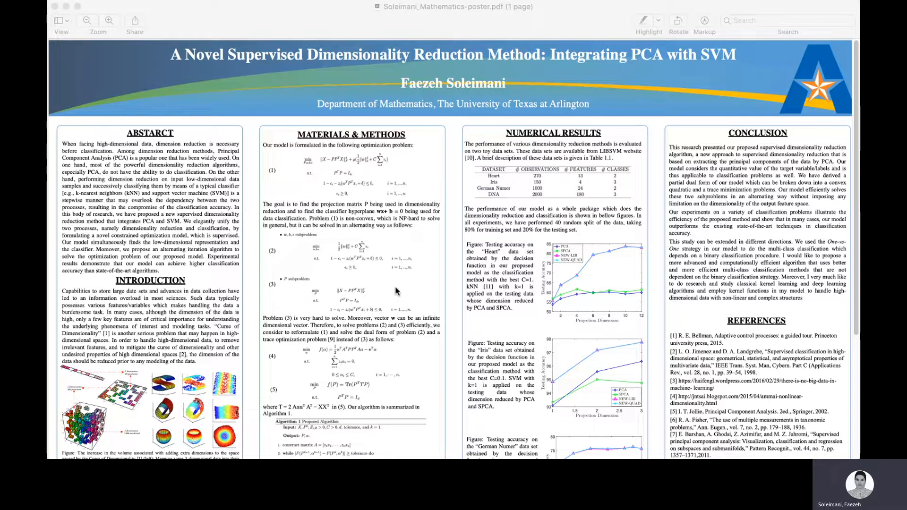
pyautogui.moveTo(343, 211)
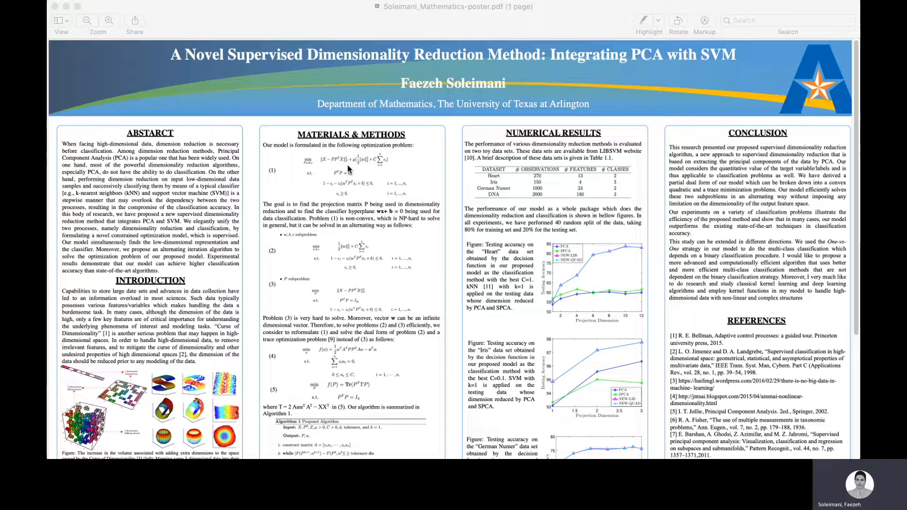
pyautogui.moveTo(379, 243)
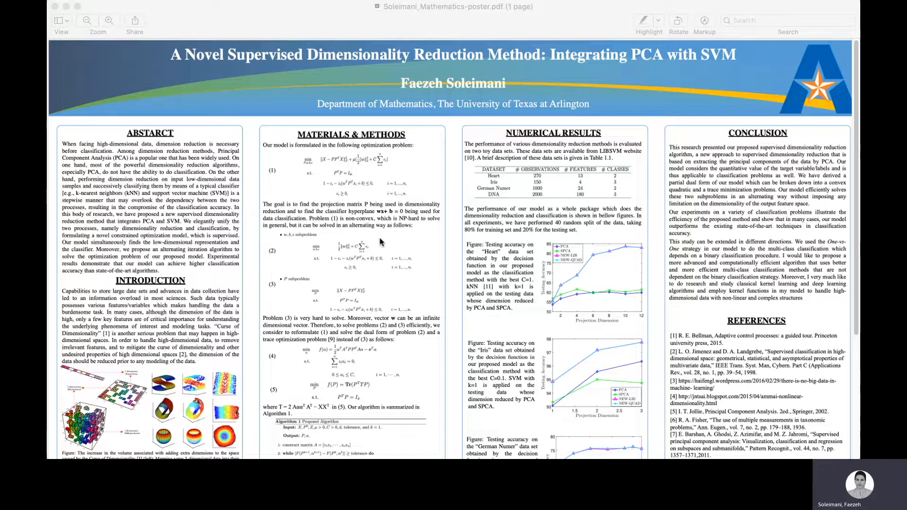
pyautogui.moveTo(333, 266)
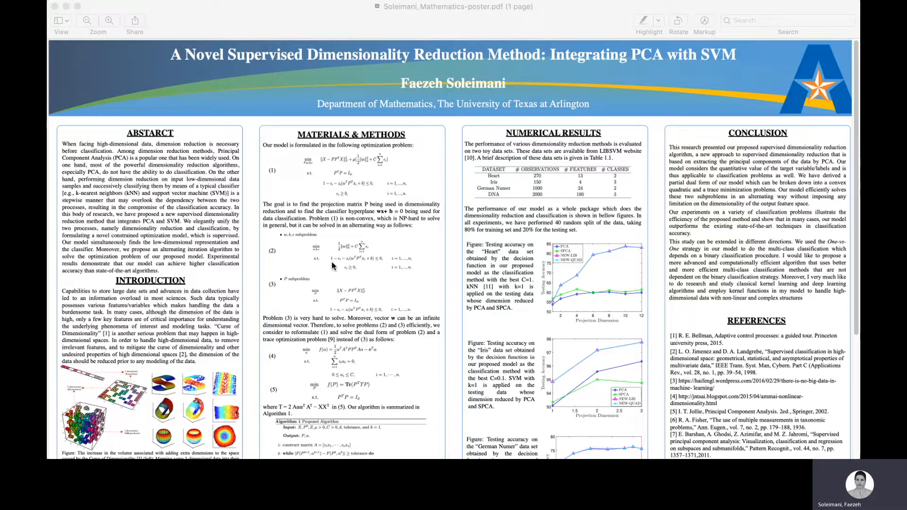
pyautogui.scroll(-3)
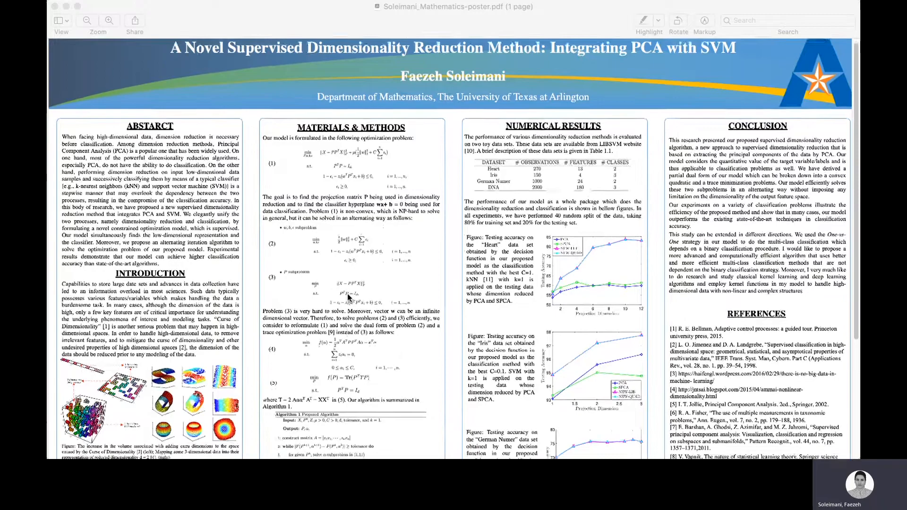
pyautogui.scroll(-3)
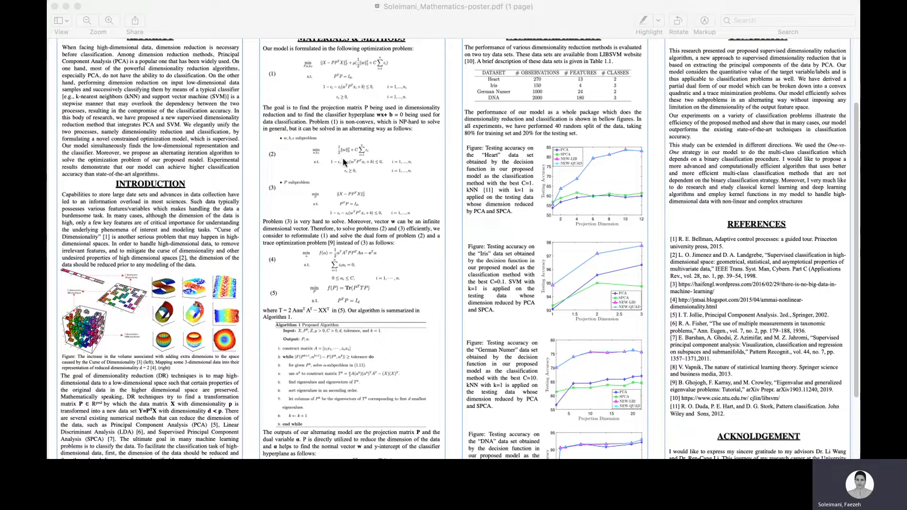
pyautogui.moveTo(351, 177)
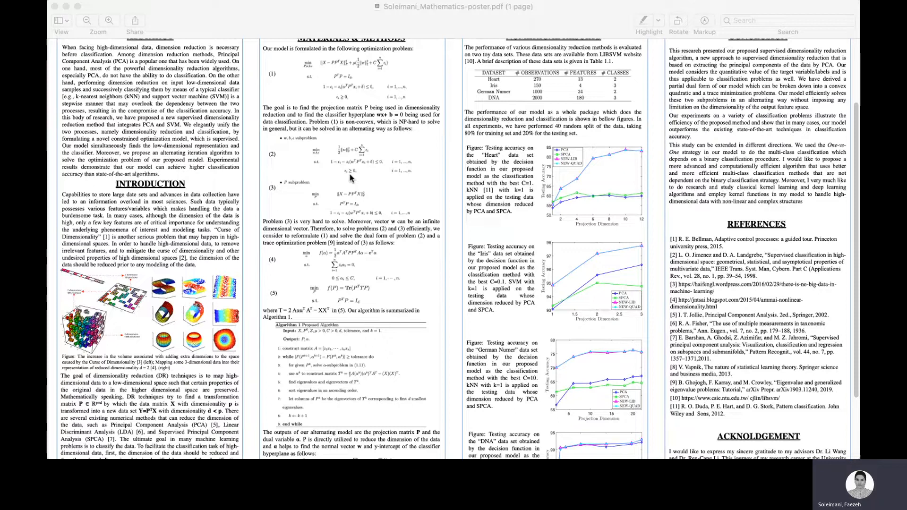
pyautogui.moveTo(366, 164)
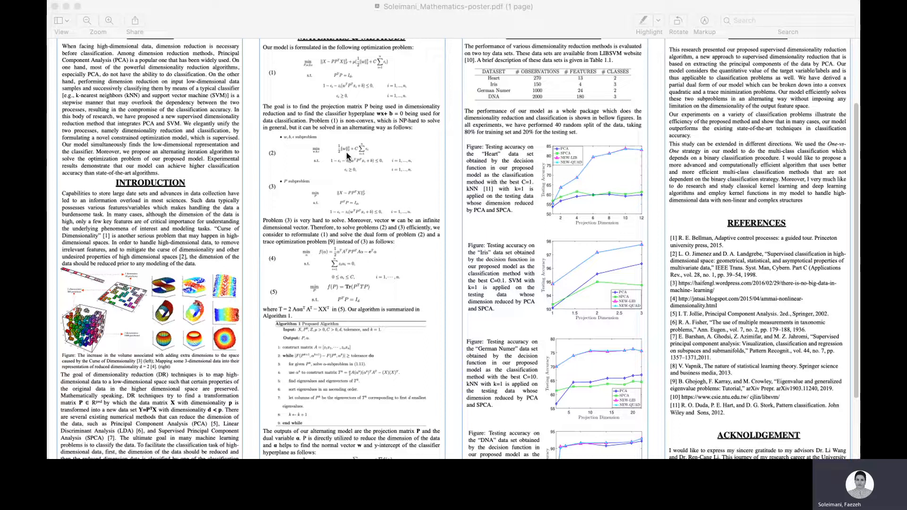
pyautogui.moveTo(357, 164)
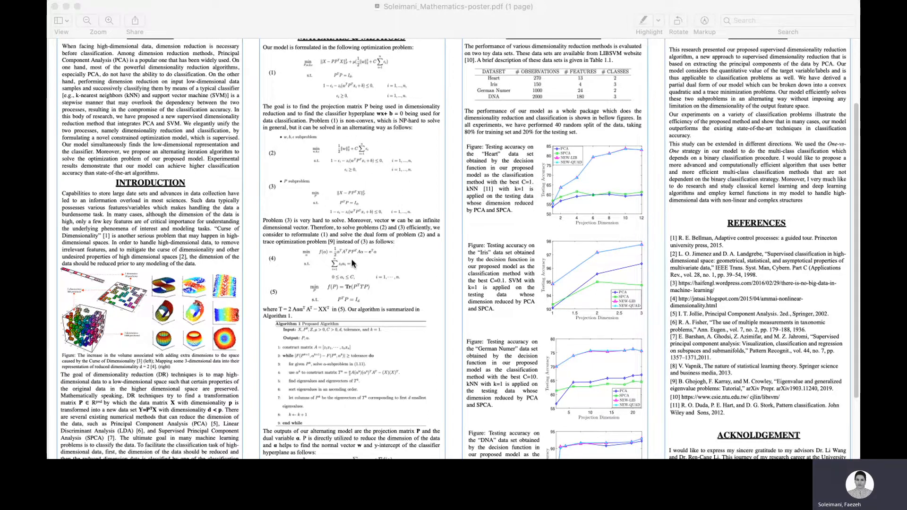
pyautogui.moveTo(353, 289)
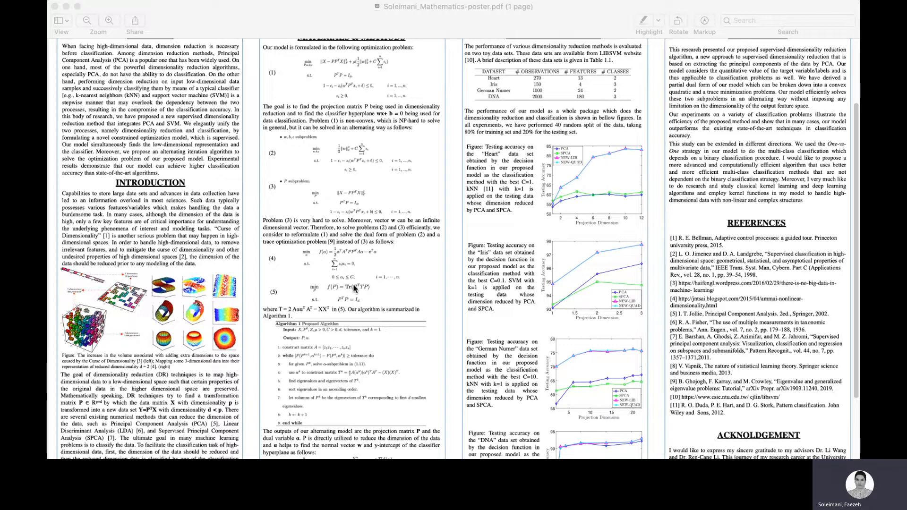
pyautogui.scroll(-3)
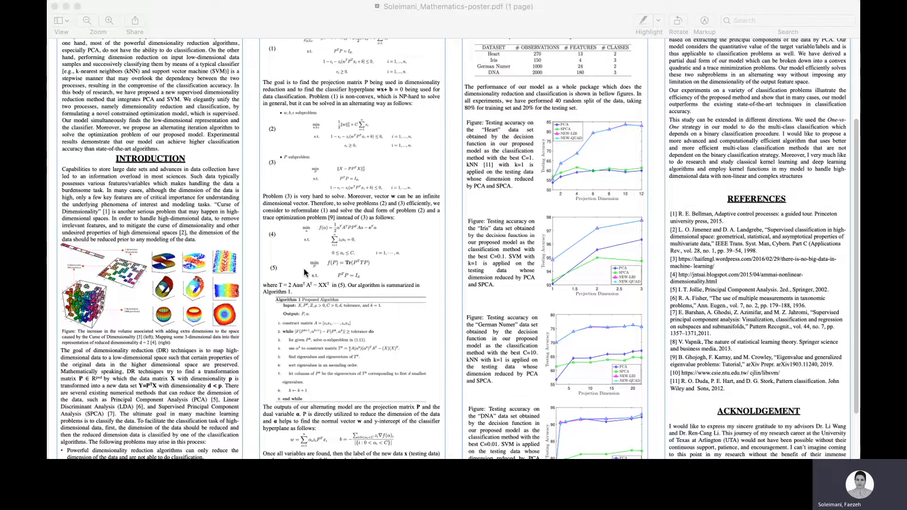
pyautogui.moveTo(355, 301)
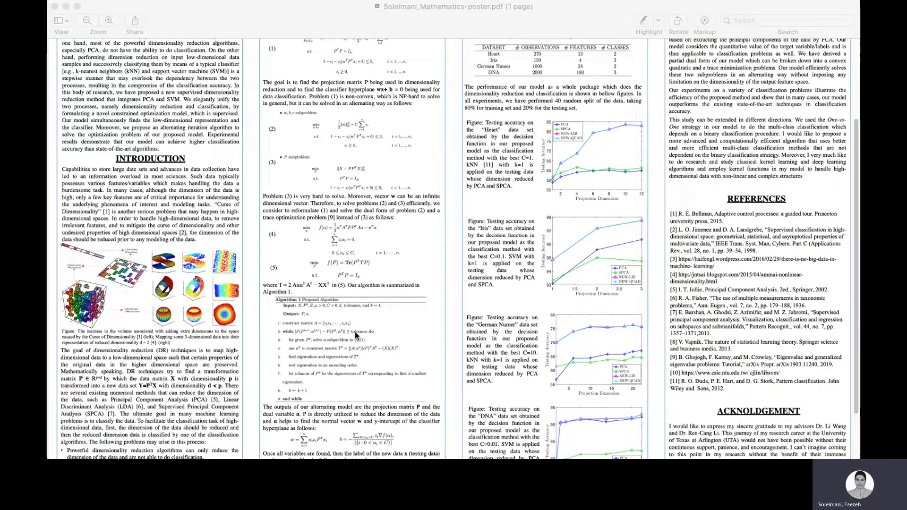
pyautogui.scroll(-3)
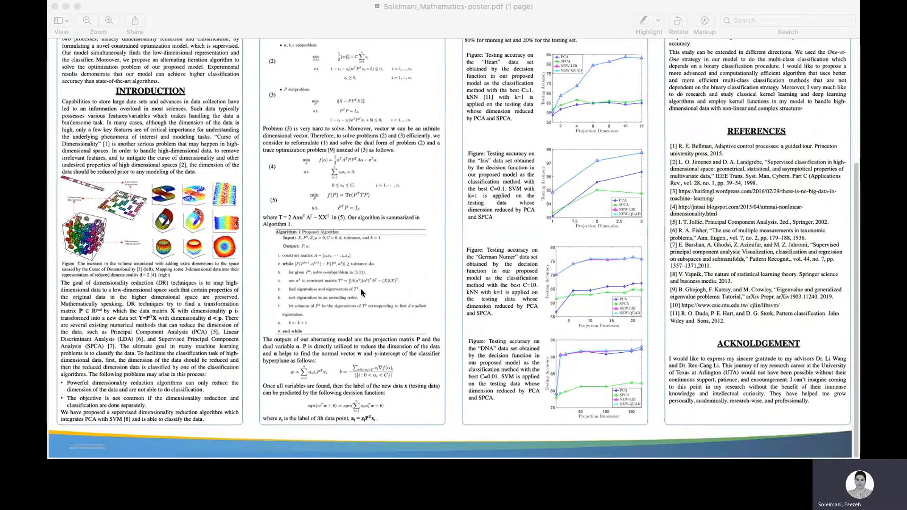
pyautogui.moveTo(353, 312)
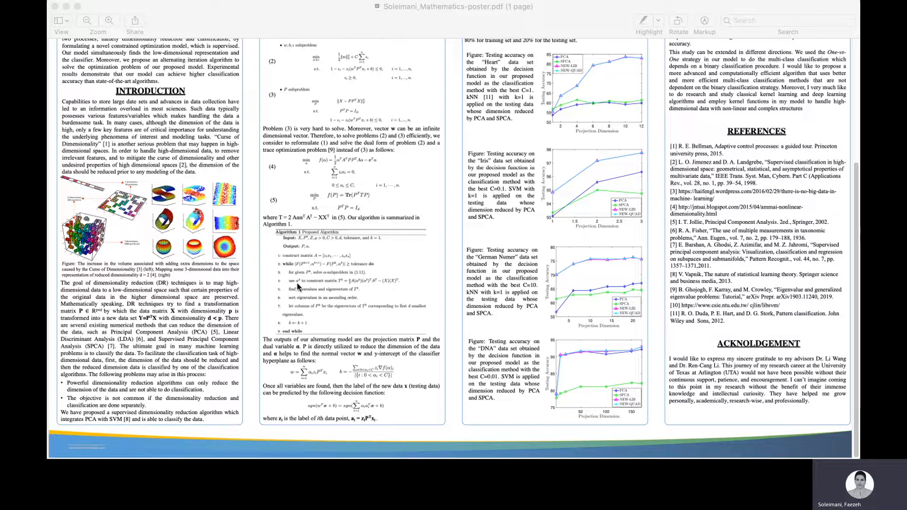
pyautogui.moveTo(323, 314)
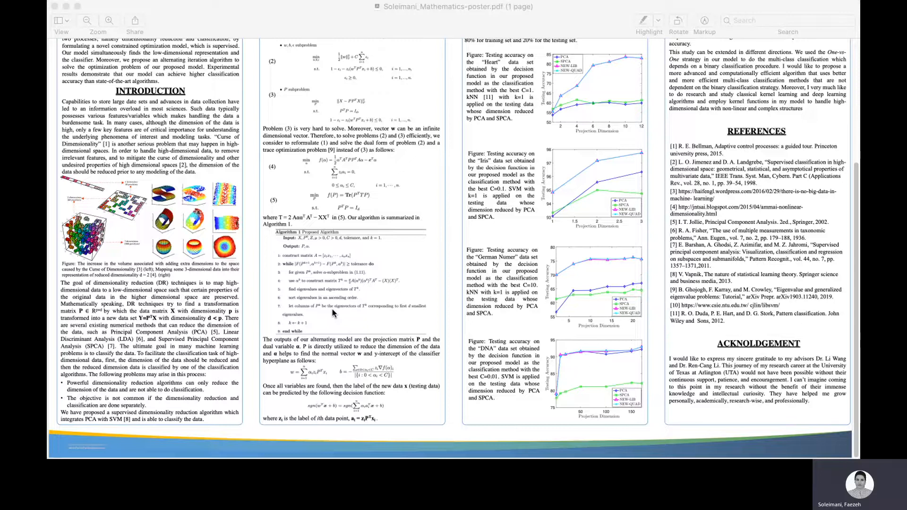
pyautogui.moveTo(333, 335)
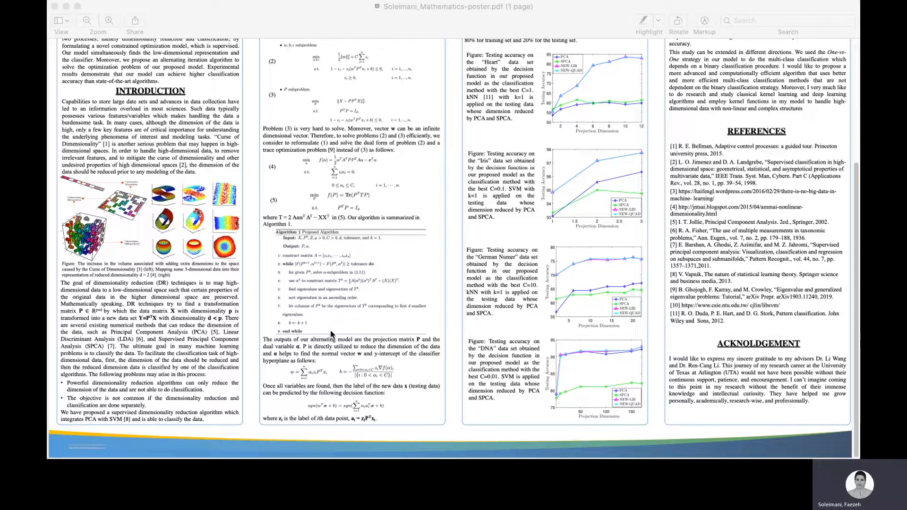
pyautogui.moveTo(292, 371)
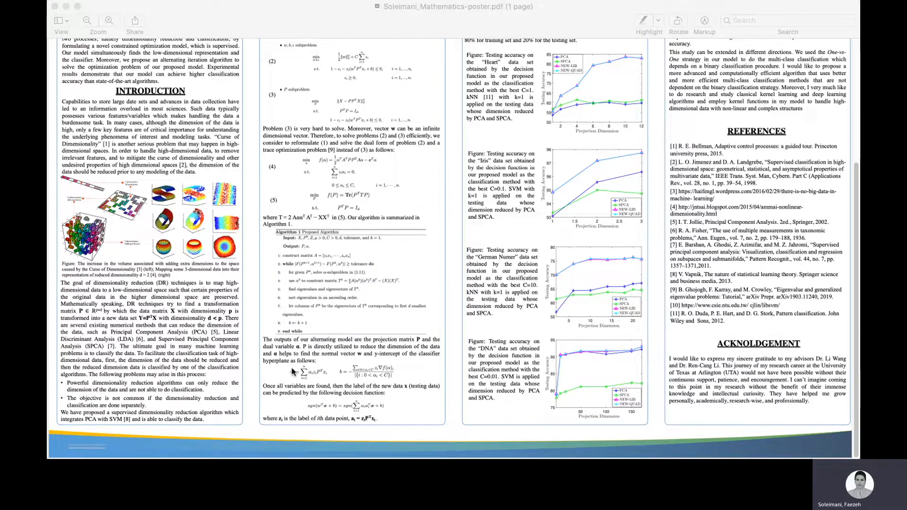
pyautogui.moveTo(314, 379)
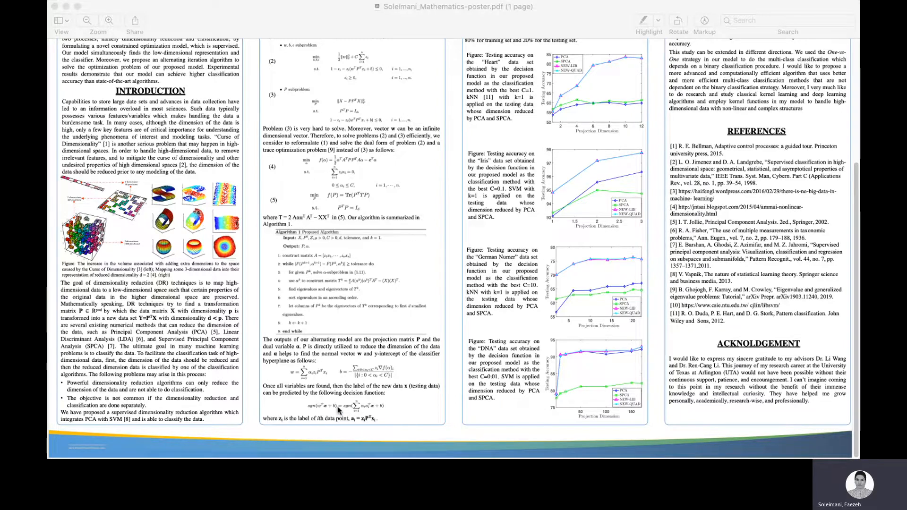
pyautogui.scroll(3)
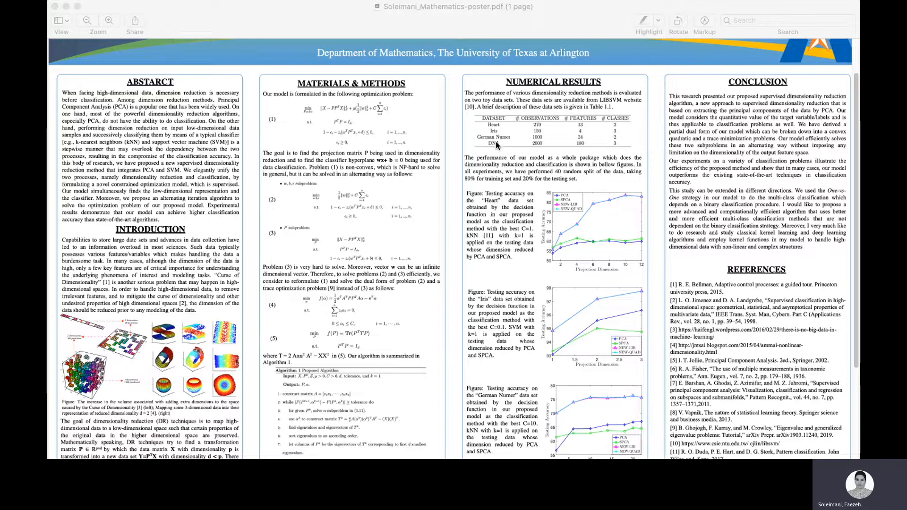
pyautogui.moveTo(529, 220)
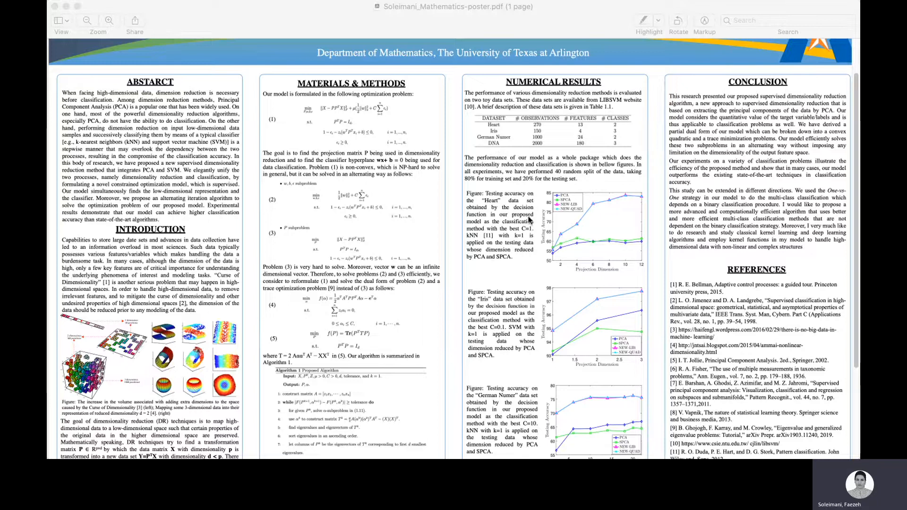
pyautogui.scroll(-3)
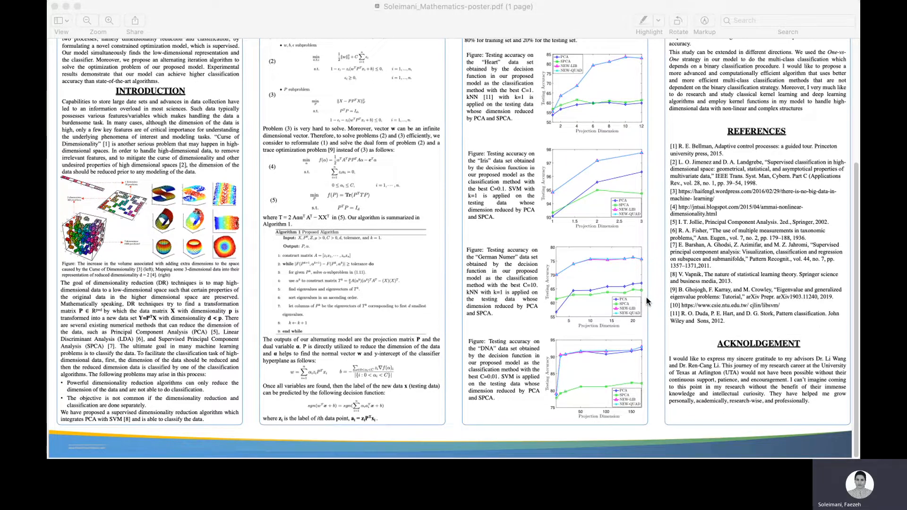
pyautogui.moveTo(566, 273)
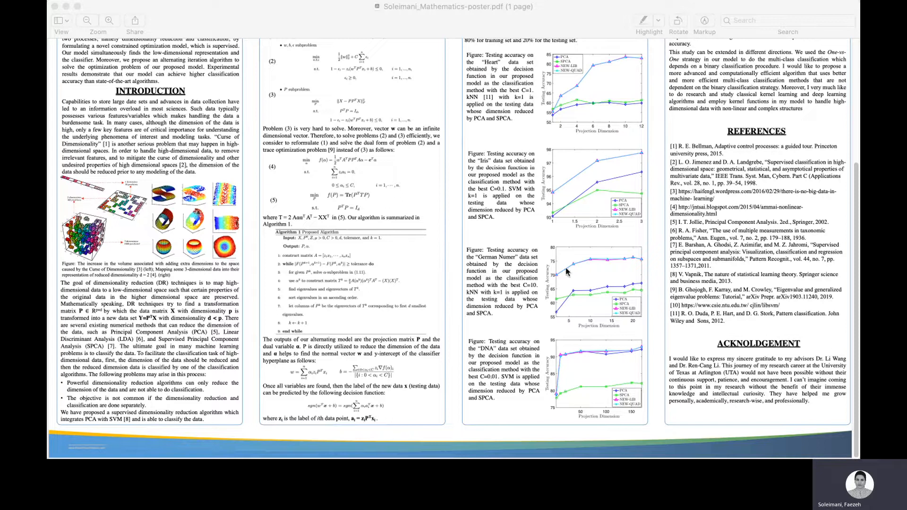